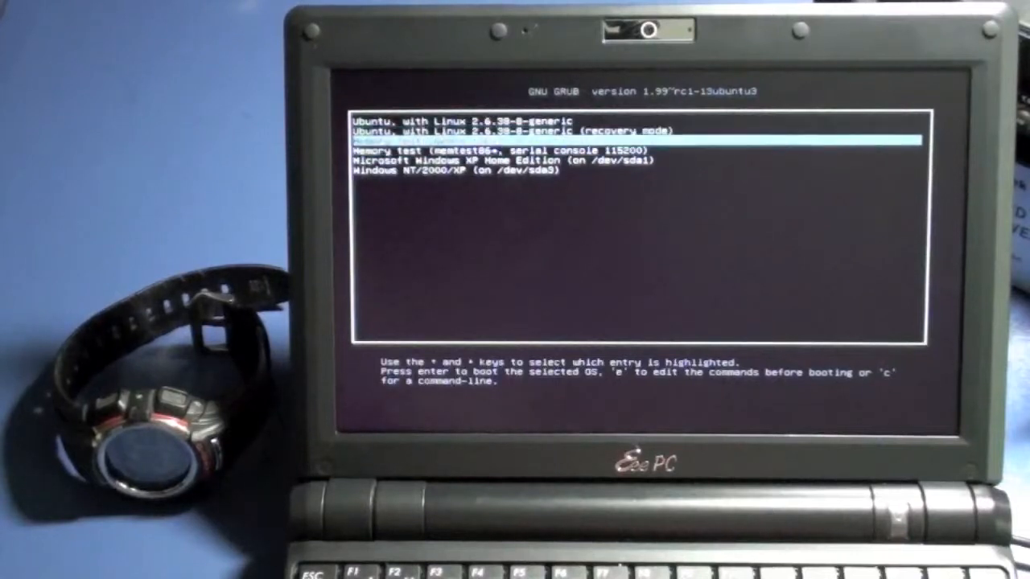
# Move through the GRUB entries to Microsoft Windows XP Home Edition and boot it.
pyautogui.press('Down')
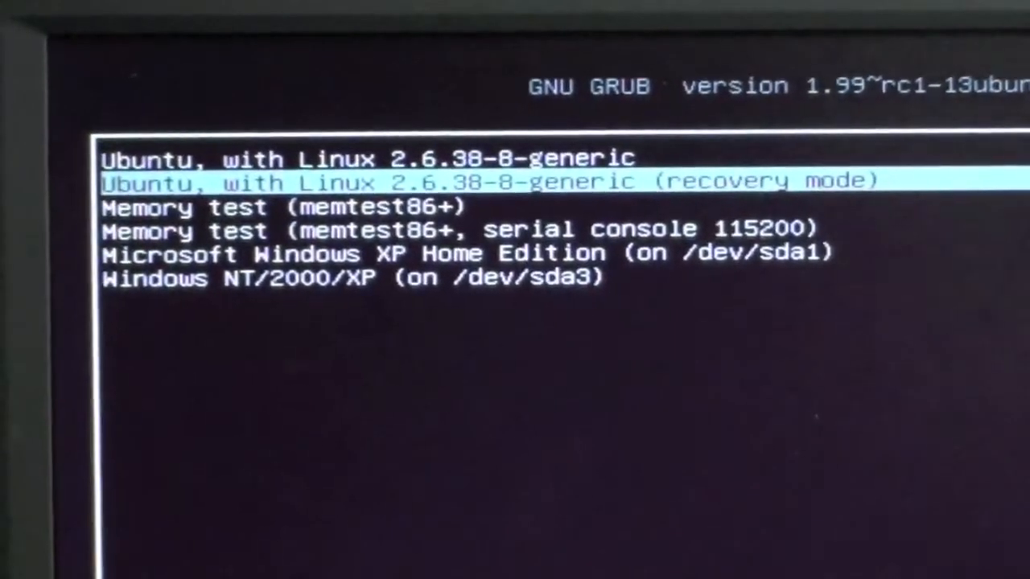
pyautogui.press('Up')
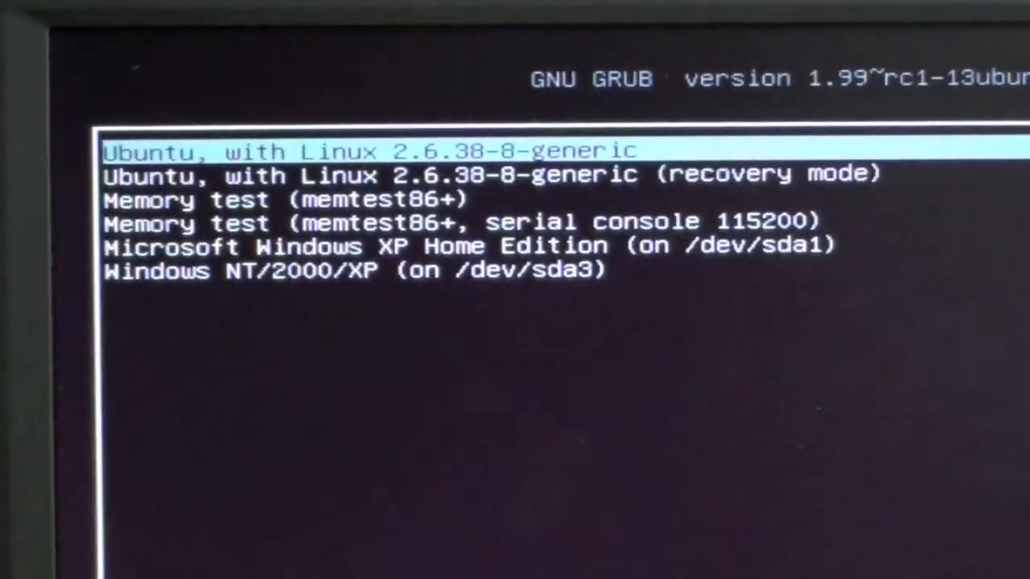
pyautogui.press('Down')
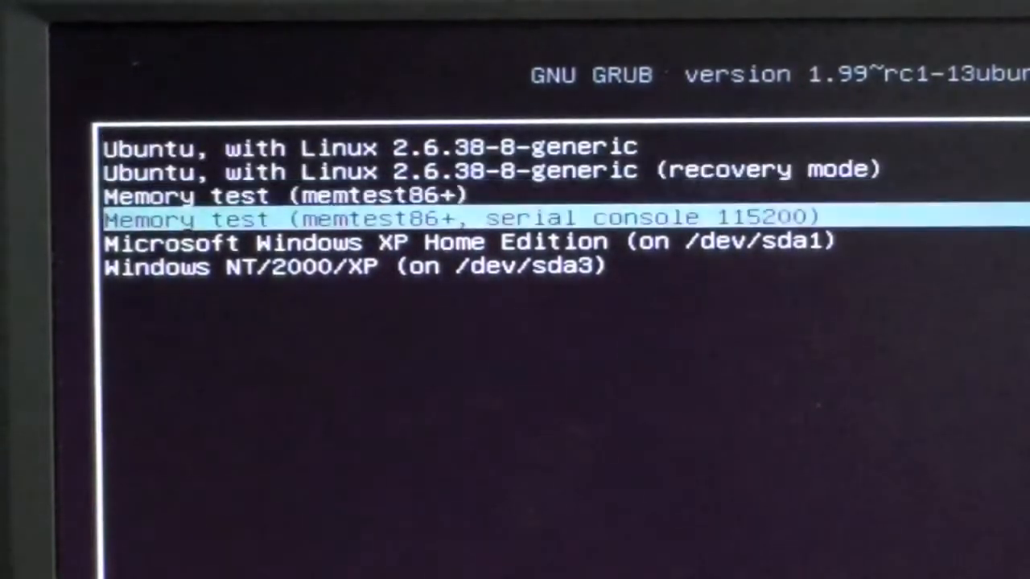
pyautogui.press('Down')
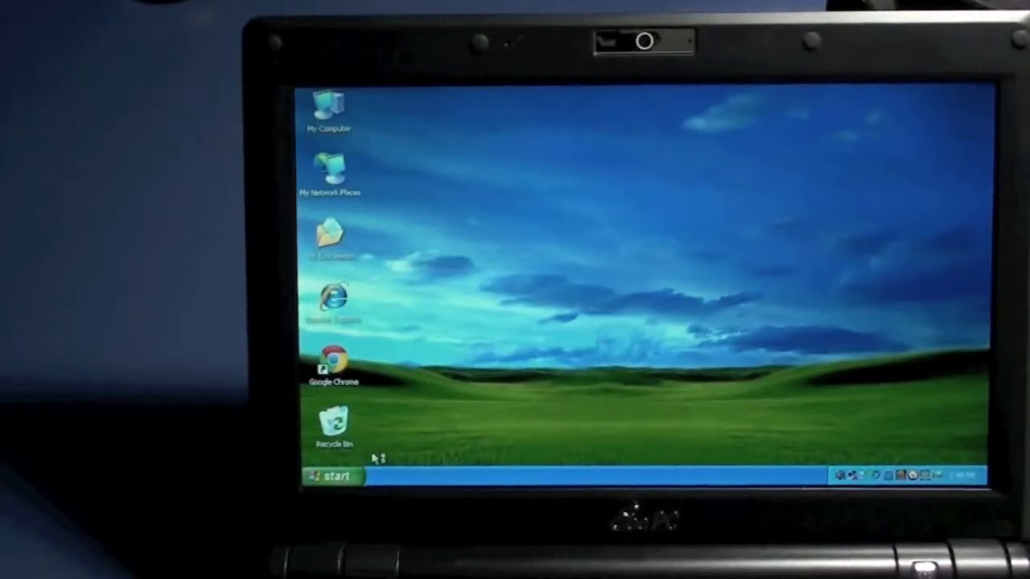
# Turn off Windows XP from the Start menu so the netbook restarts to GRUB.
pyautogui.click(329, 475)
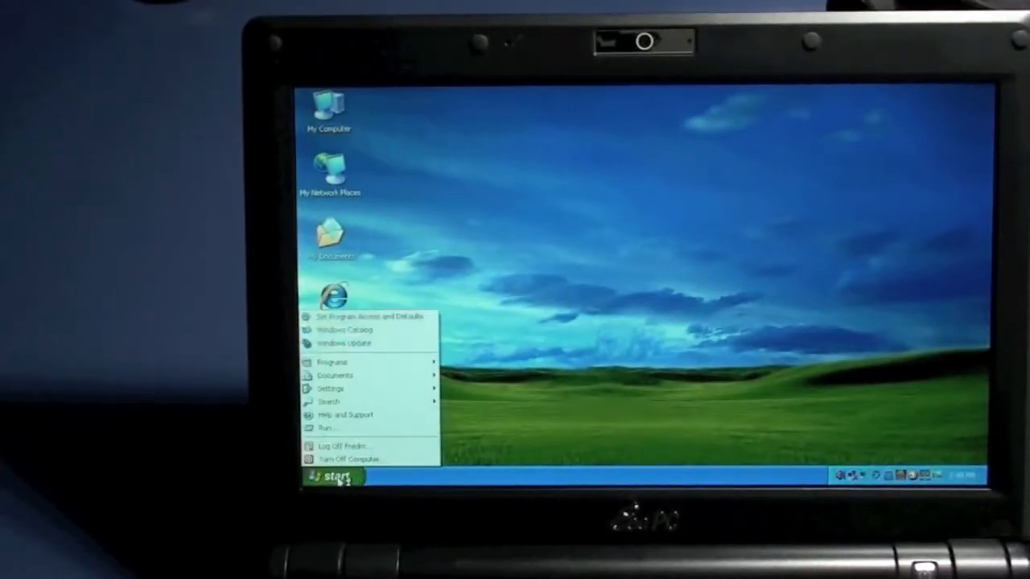
pyautogui.moveTo(350, 459)
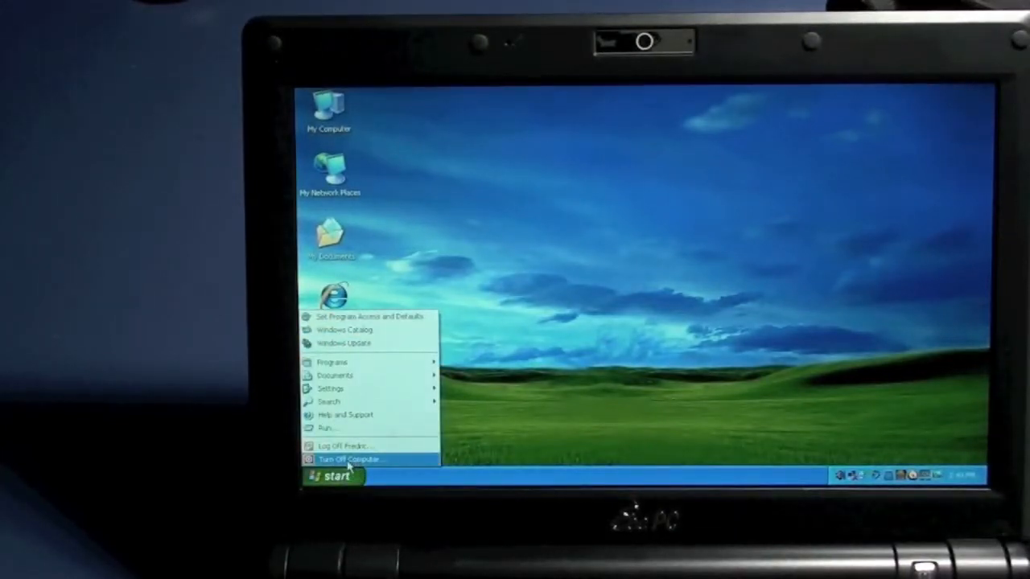
pyautogui.click(348, 459)
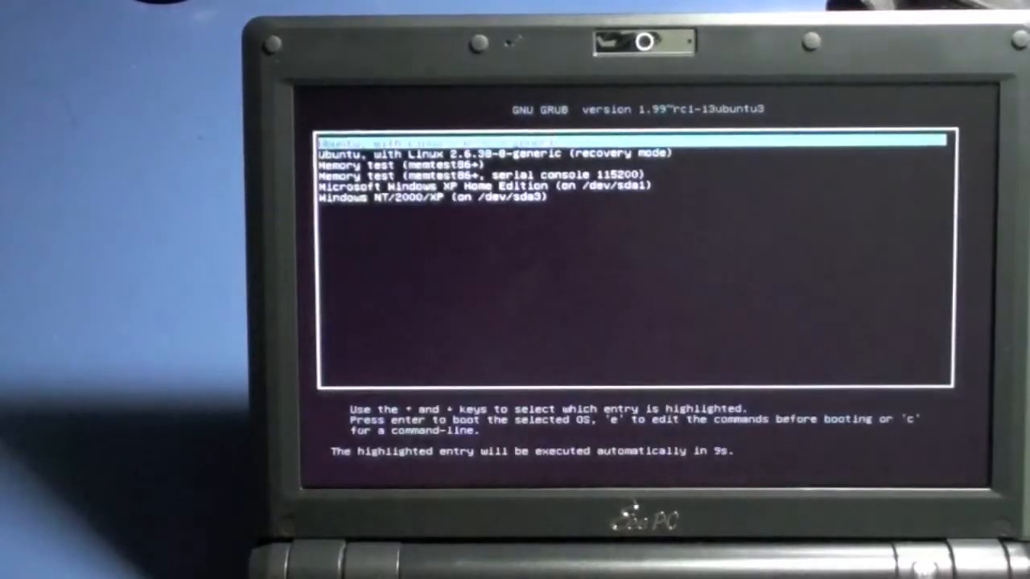
# Return to the first Ubuntu (Linux 2.6.38-8-generic) entry and boot it while timing.
pyautogui.press('Down')
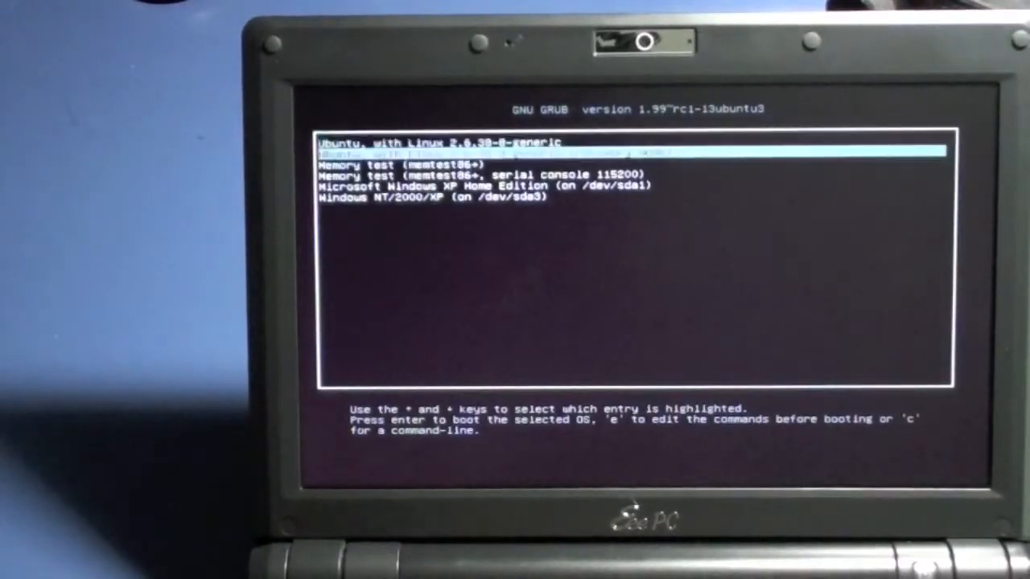
pyautogui.press('Down')
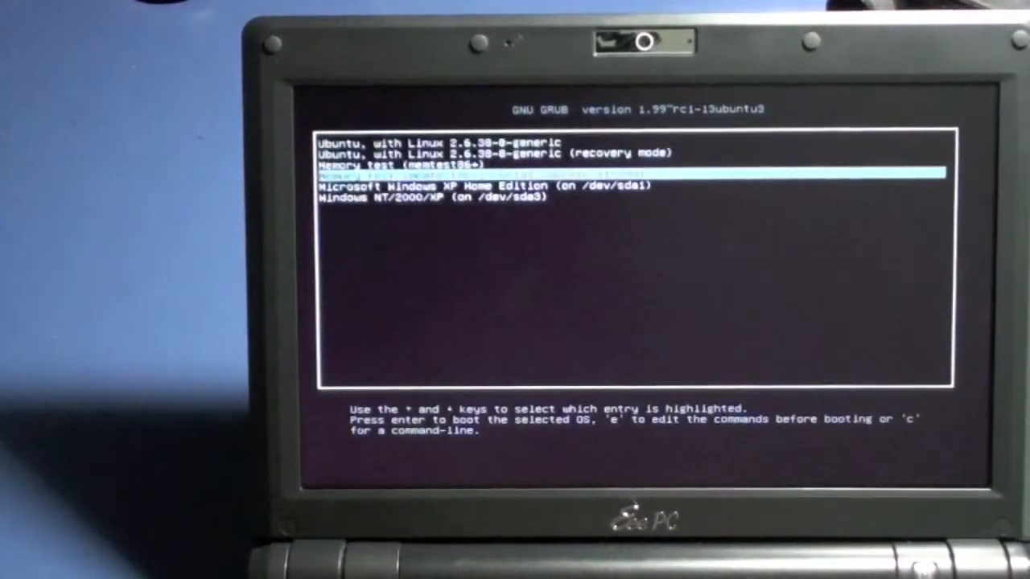
pyautogui.press('up')
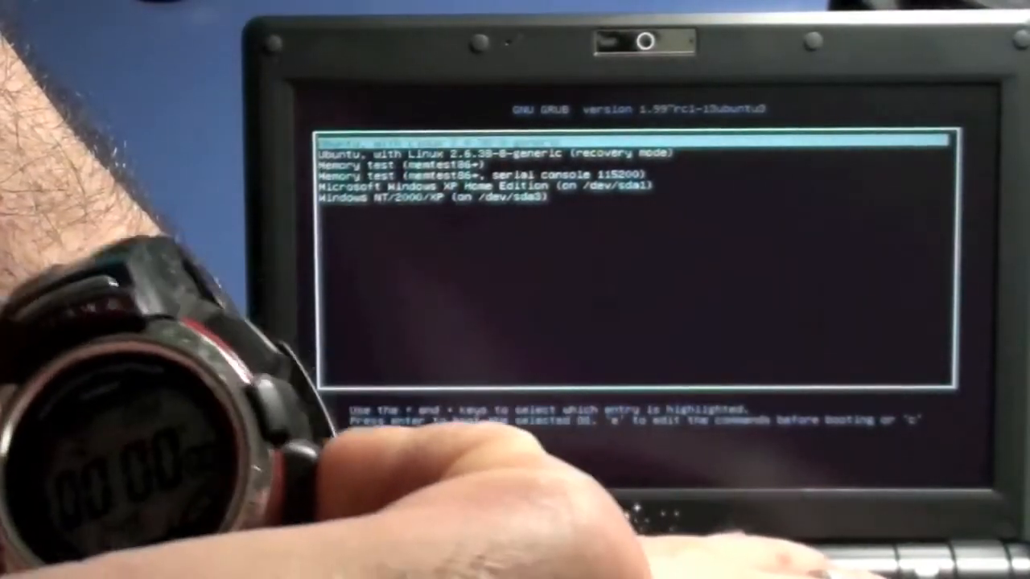
pyautogui.press('up')
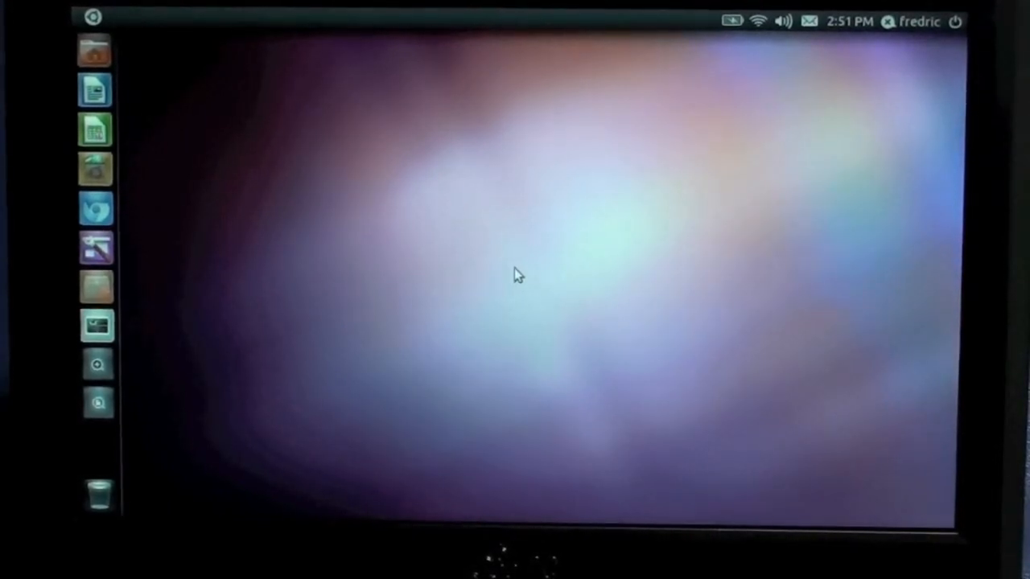
pyautogui.moveTo(96, 51)
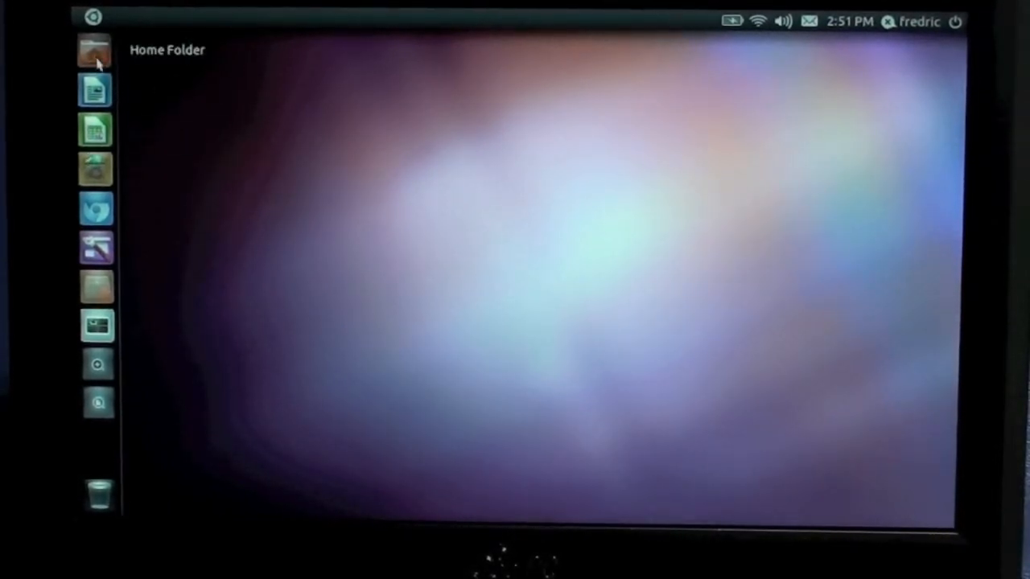
pyautogui.moveTo(96, 248)
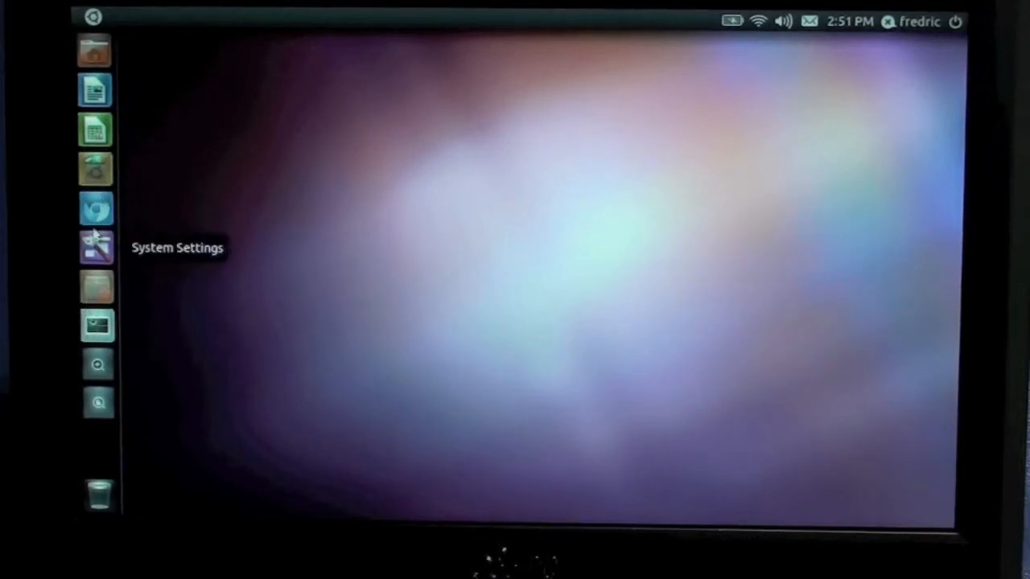
pyautogui.moveTo(96, 287)
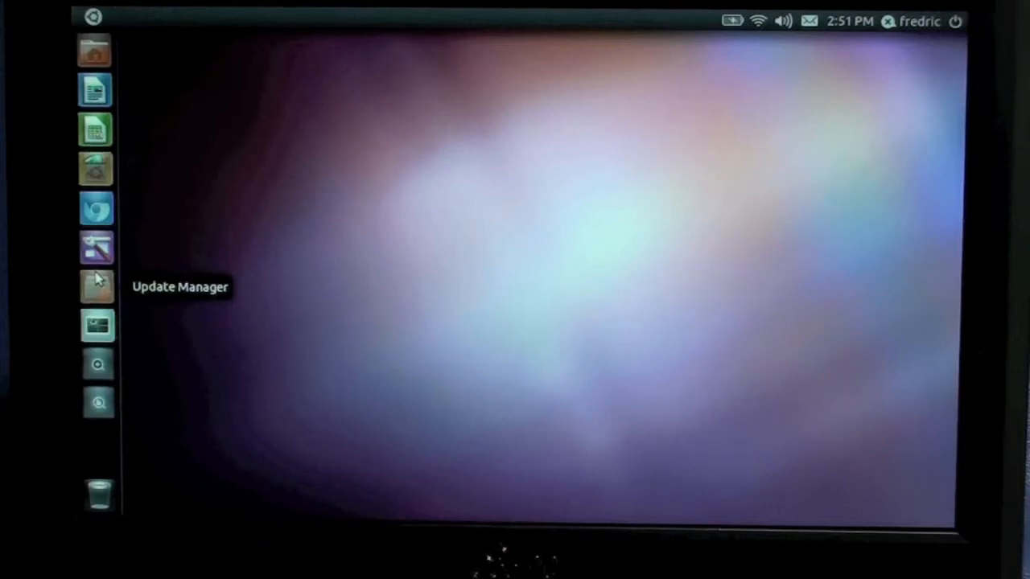
pyautogui.moveTo(95, 247)
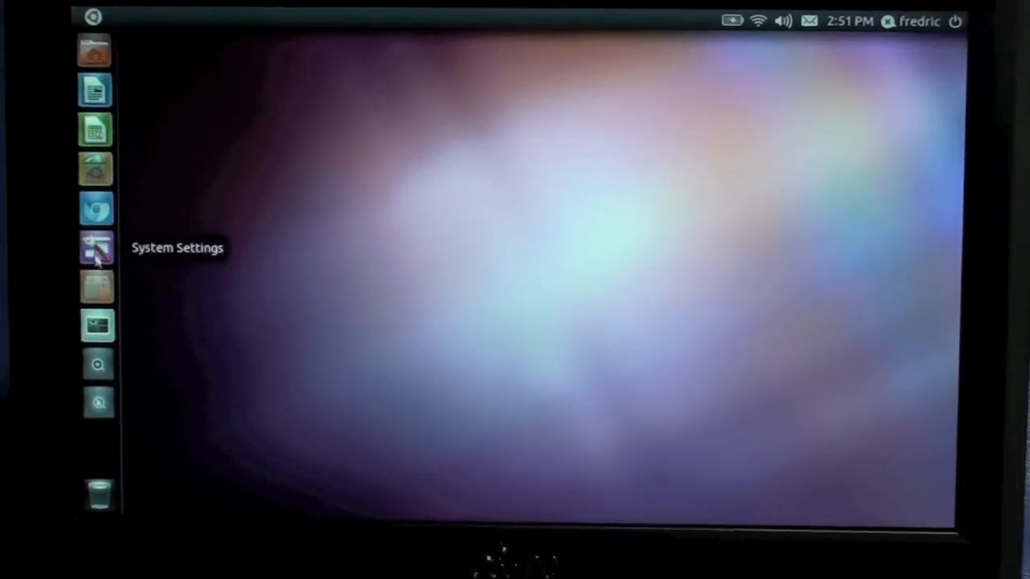
pyautogui.moveTo(96, 287)
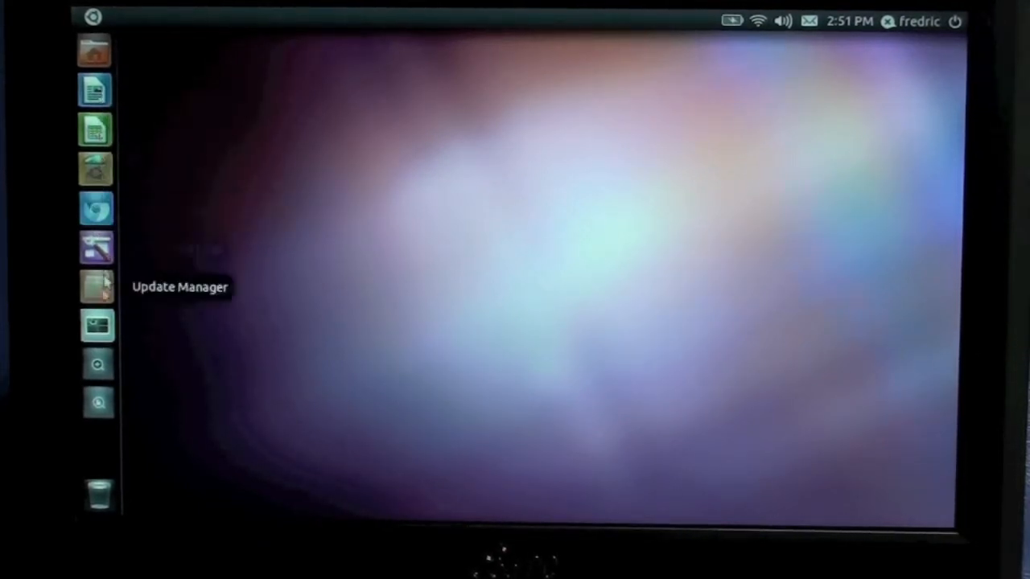
pyautogui.moveTo(96, 362)
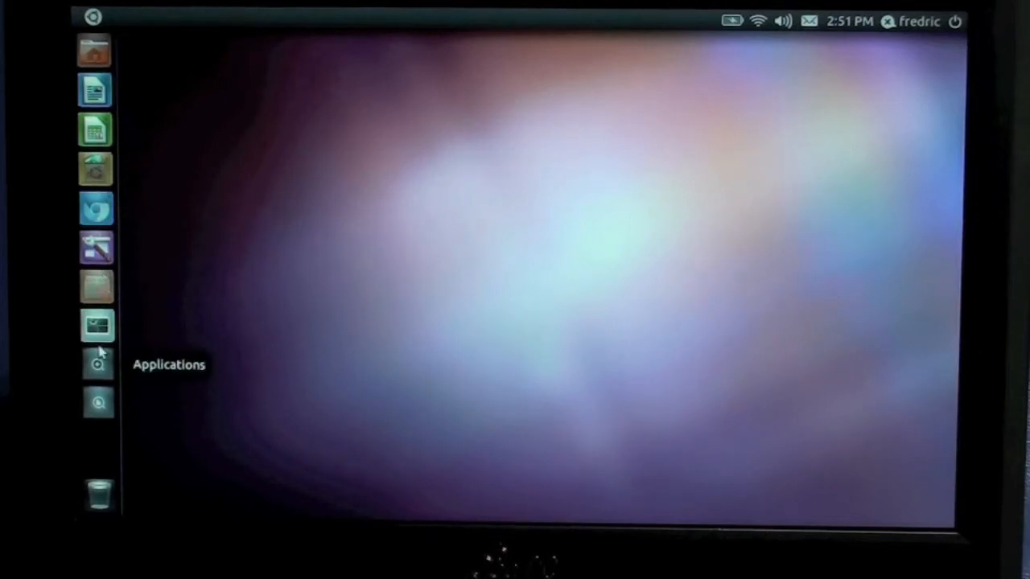
pyautogui.moveTo(159, 203)
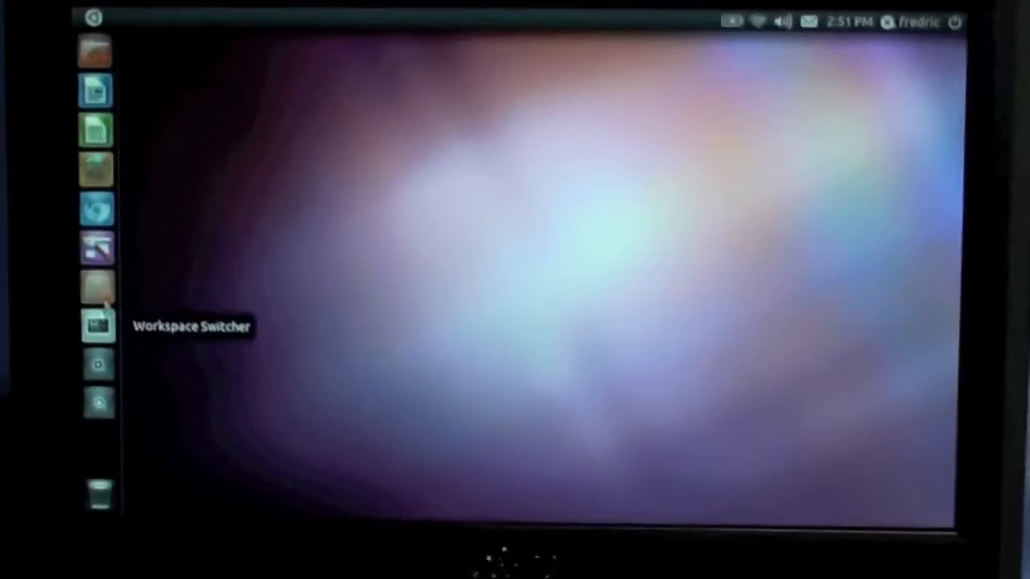
pyautogui.moveTo(178, 177)
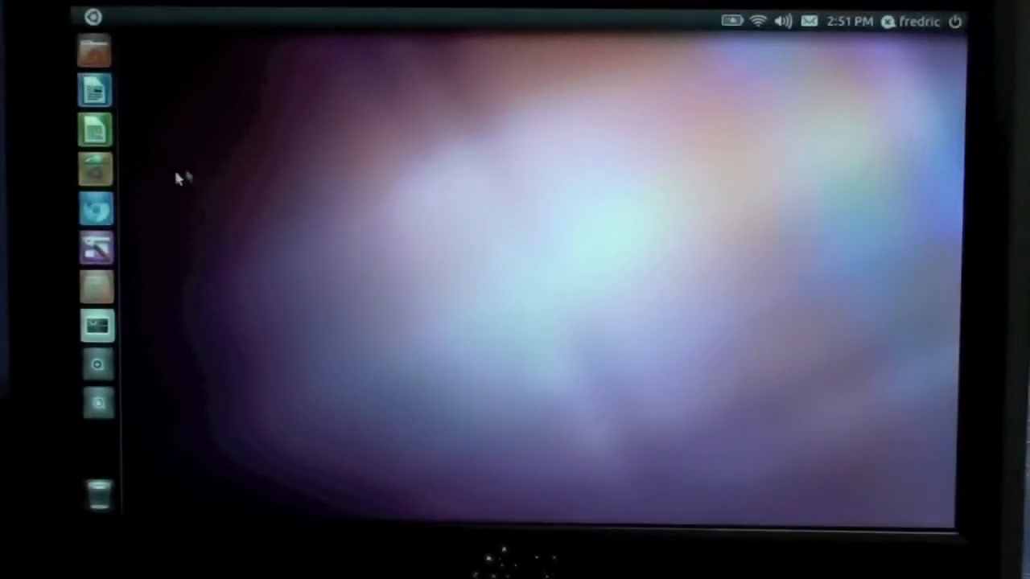
pyautogui.moveTo(95, 90)
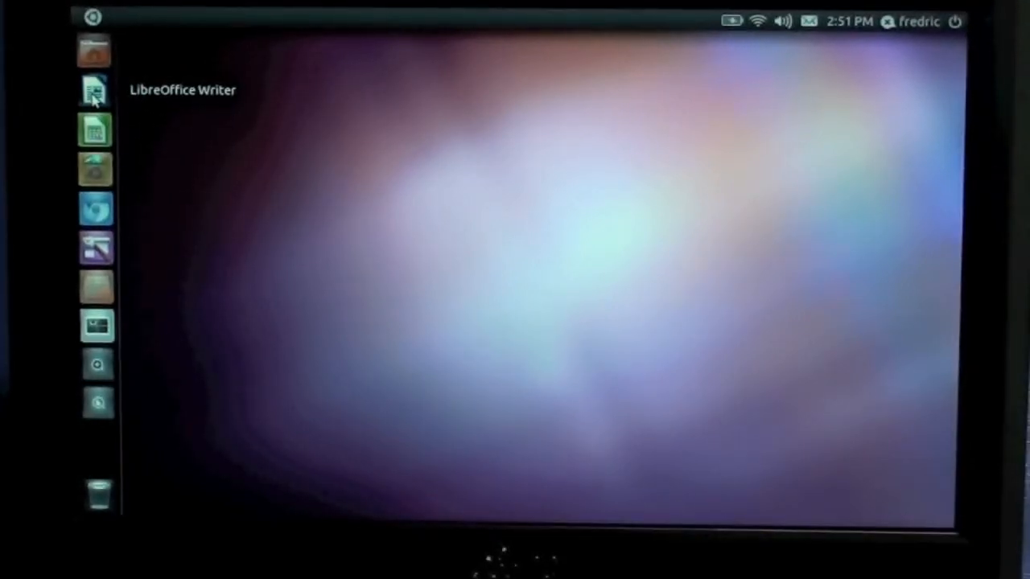
pyautogui.click(95, 89)
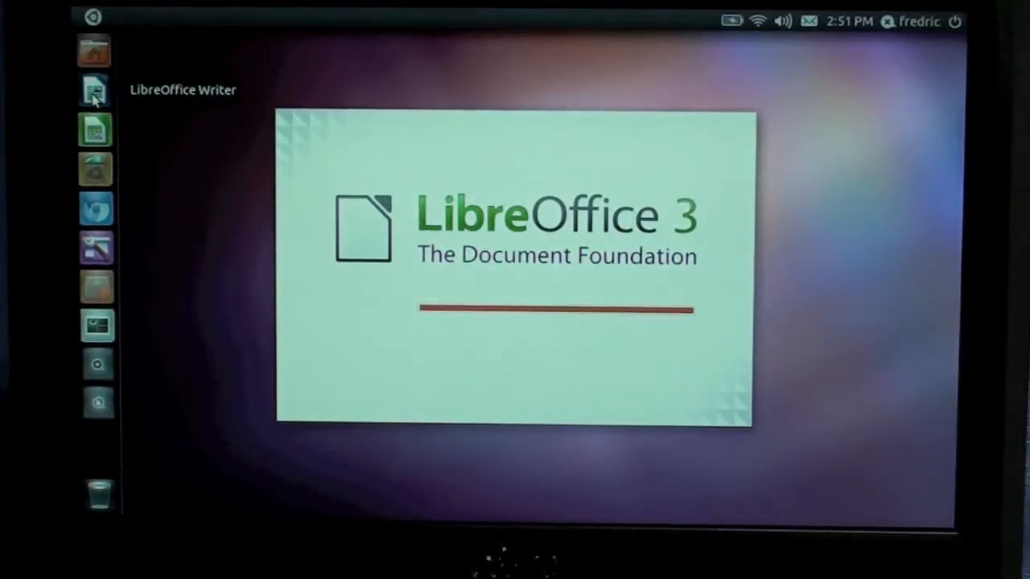
pyautogui.click(94, 89)
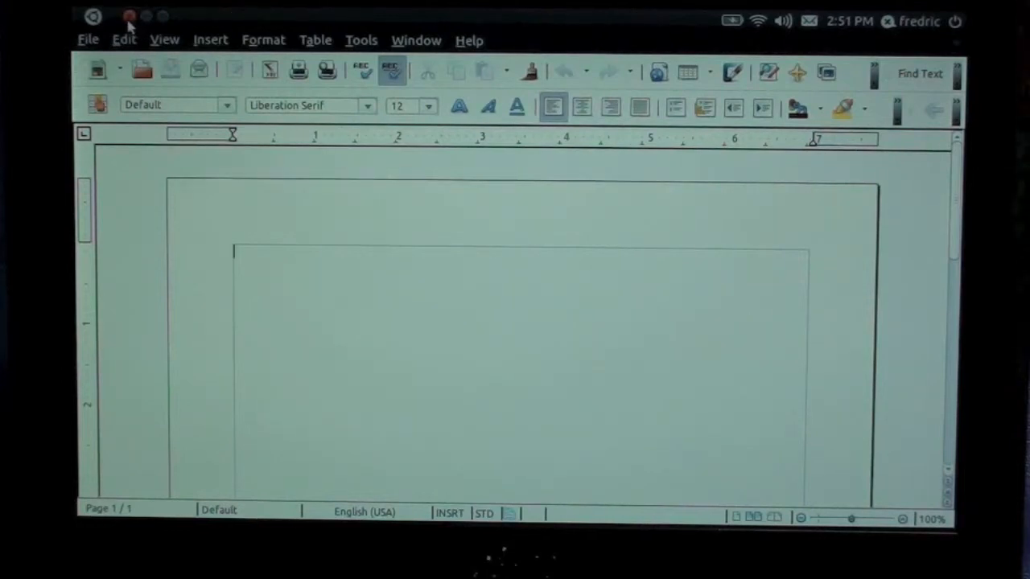
pyautogui.click(130, 16)
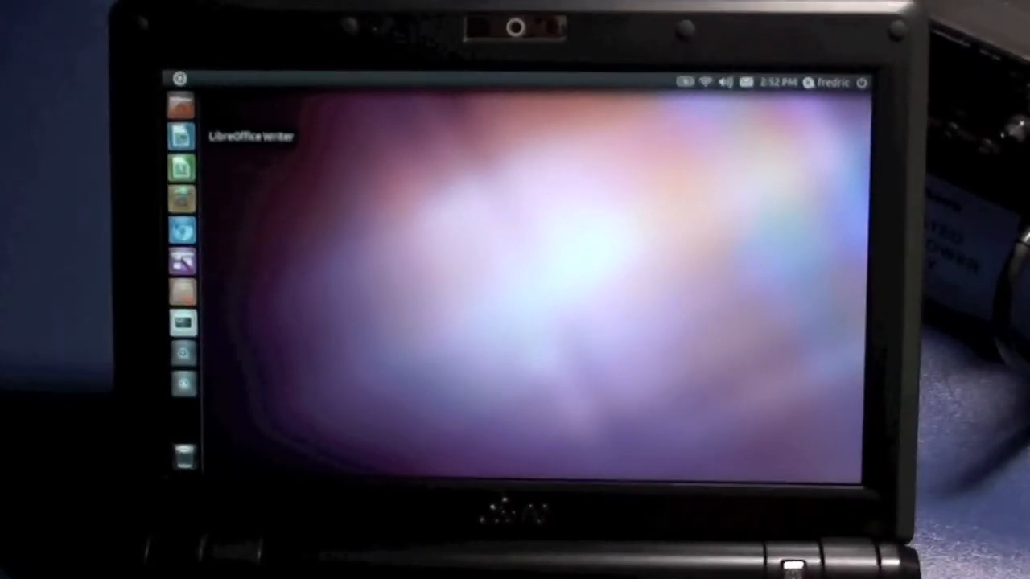
pyautogui.moveTo(184, 230)
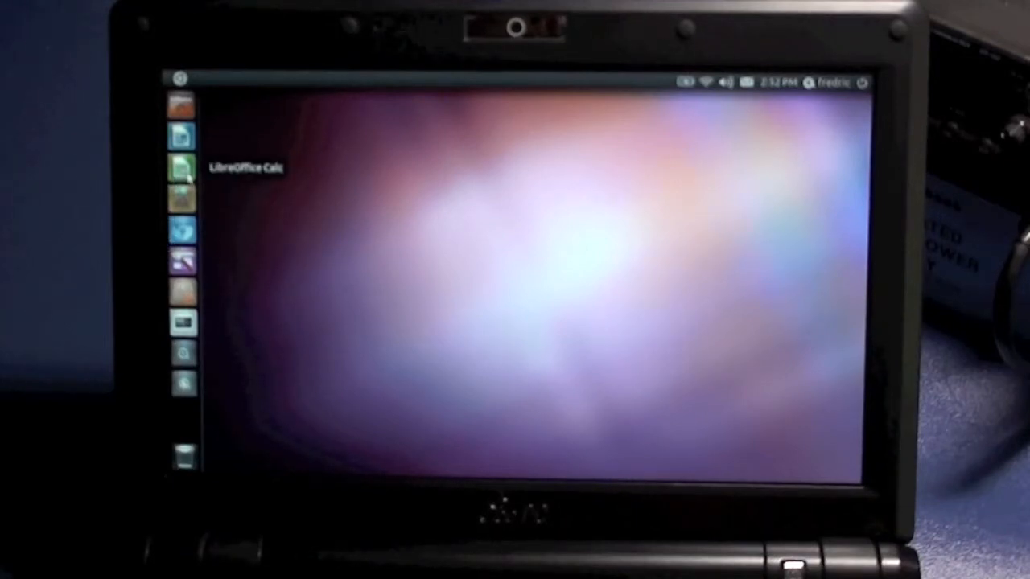
pyautogui.moveTo(184, 322)
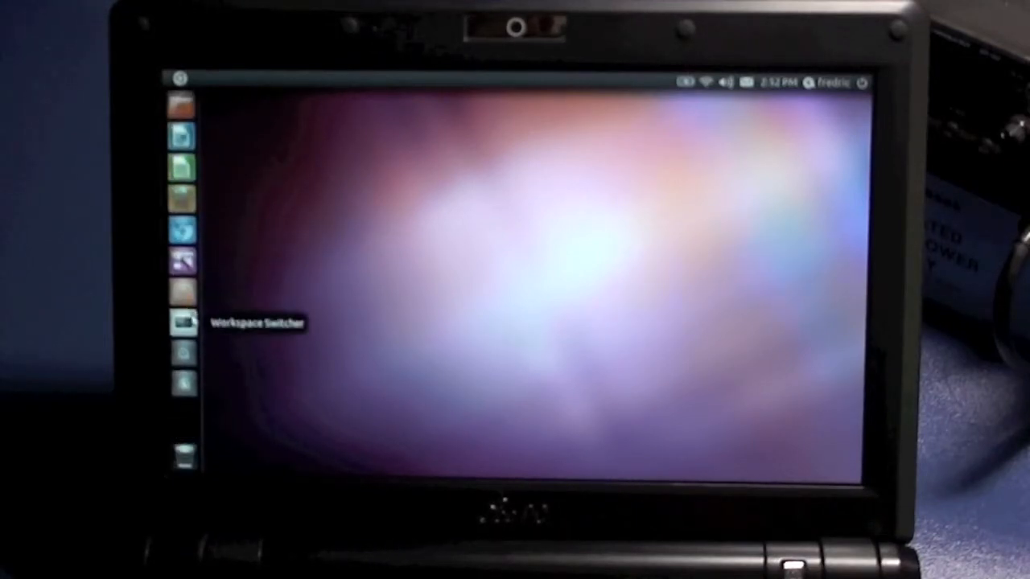
pyautogui.moveTo(183, 198)
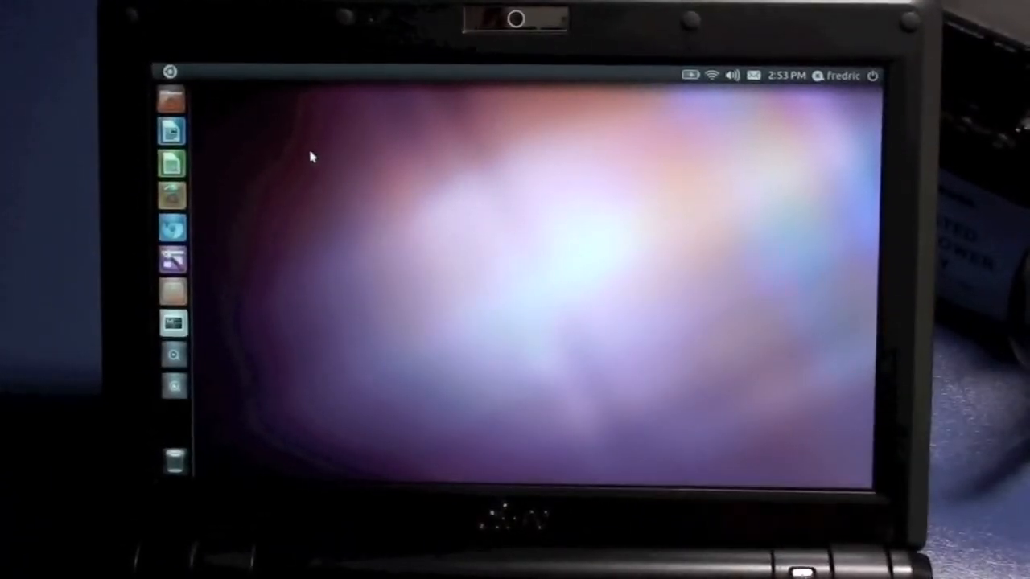
pyautogui.moveTo(174, 228)
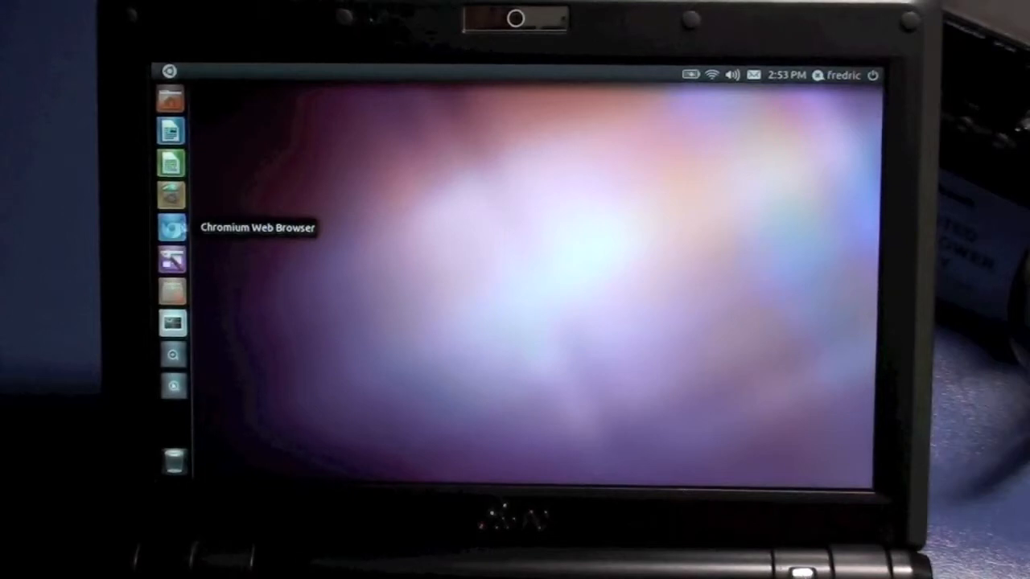
pyautogui.moveTo(173, 131)
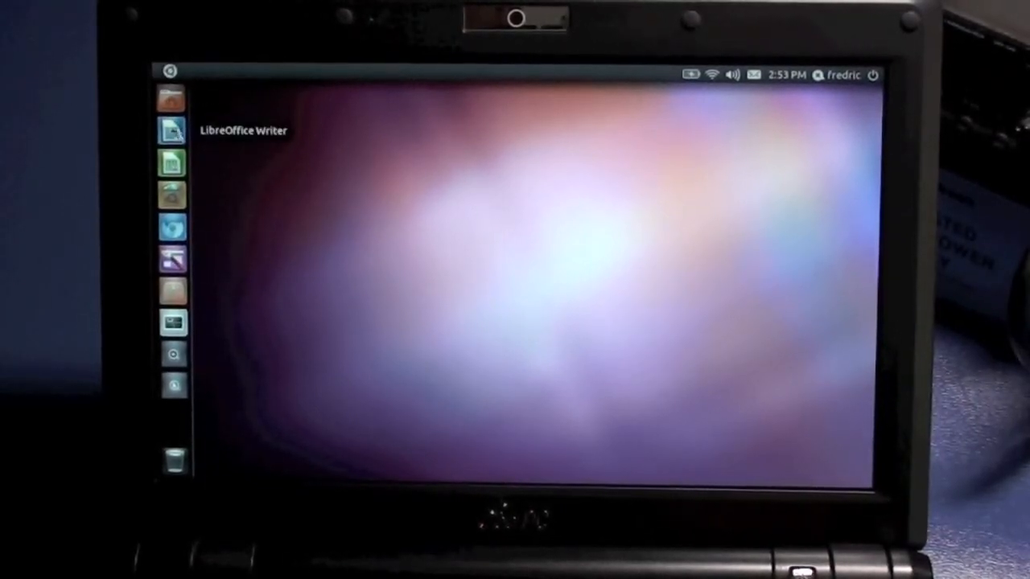
pyautogui.moveTo(174, 259)
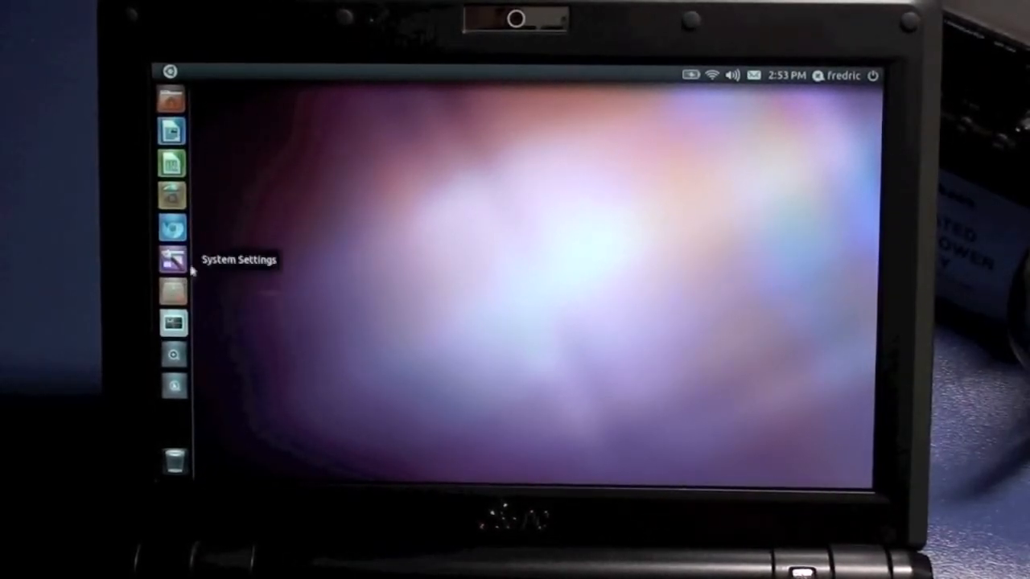
pyautogui.moveTo(282, 213)
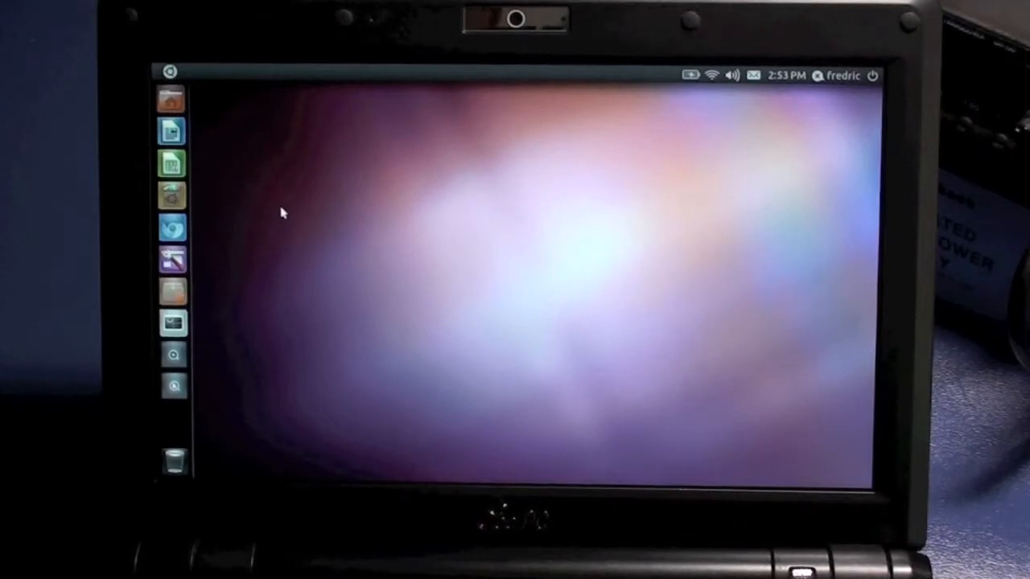